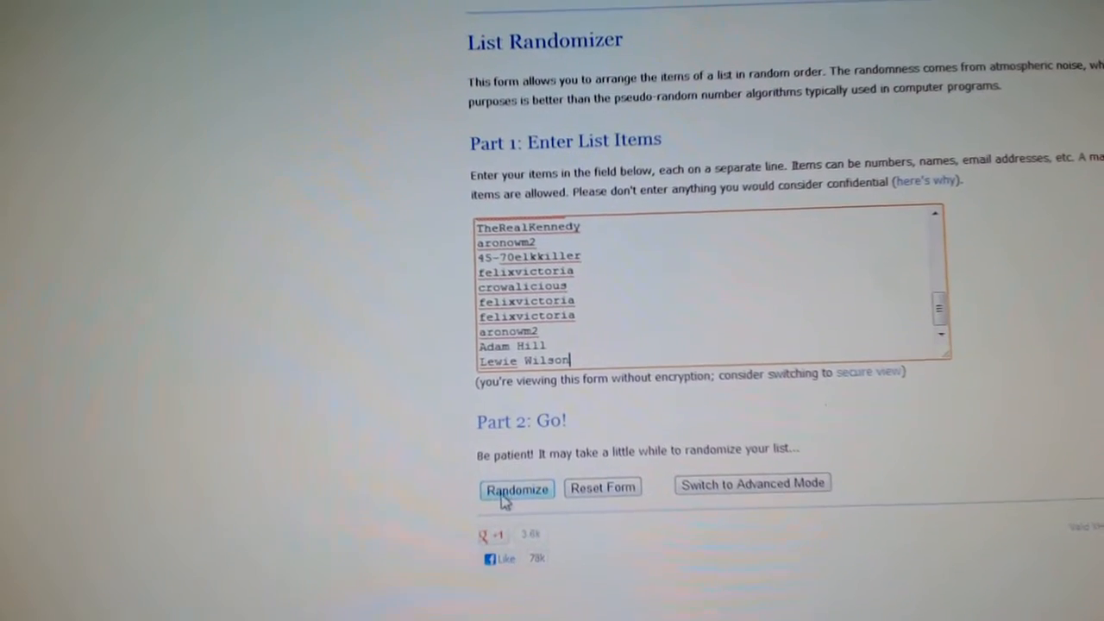
- Randomize the 30 entered giveaway names, then reshuffle the results once more with Again
left_click(518, 489)
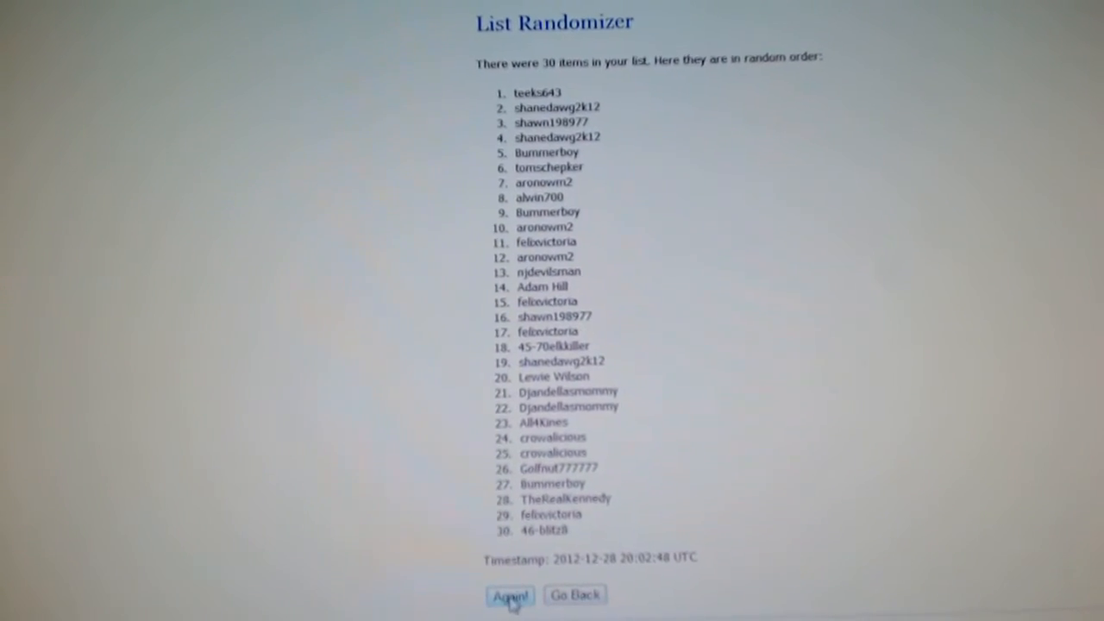
left_click(503, 596)
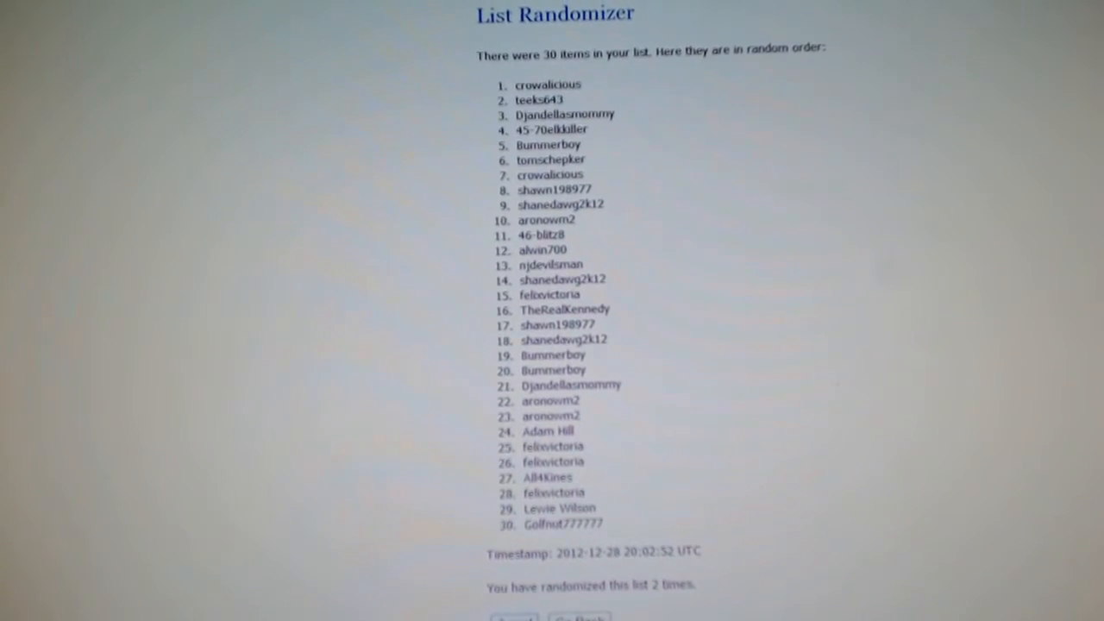